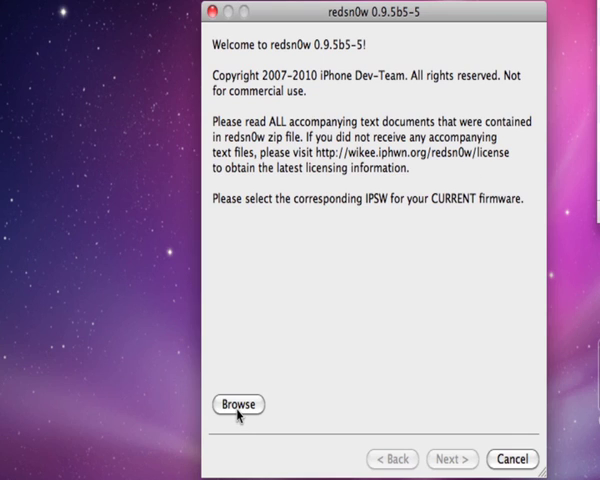
- Select the IPSW firmware file matching the device's current firmware via Browse
click(238, 404)
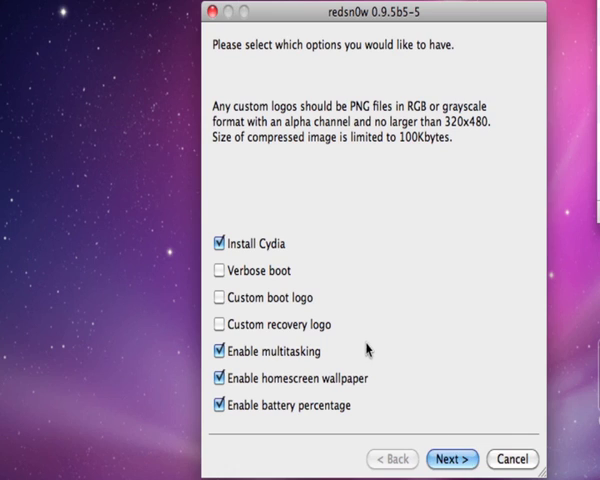
mouse_move(360, 340)
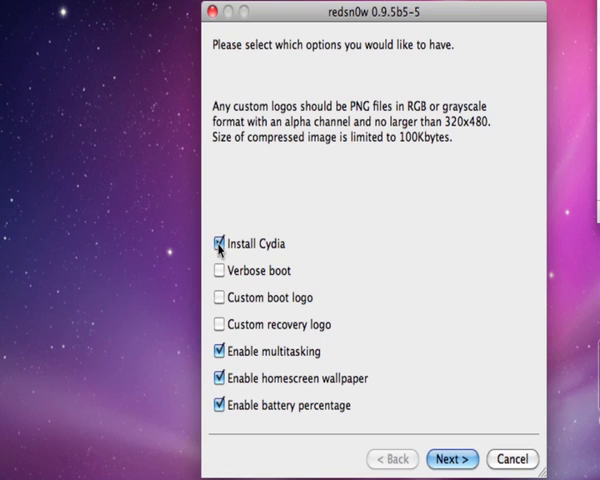
- Uncheck Install Cydia, keeping multitasking, wallpaper and battery percentage enabled
click(218, 244)
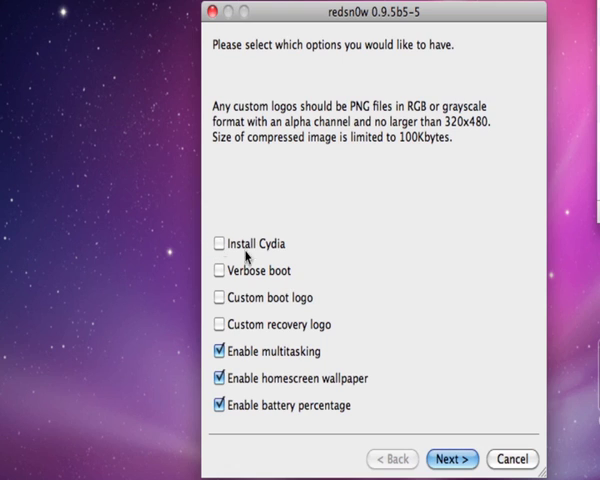
- Accept the options and confirm the device is off and plugged in, reaching the DFU instructions
click(452, 460)
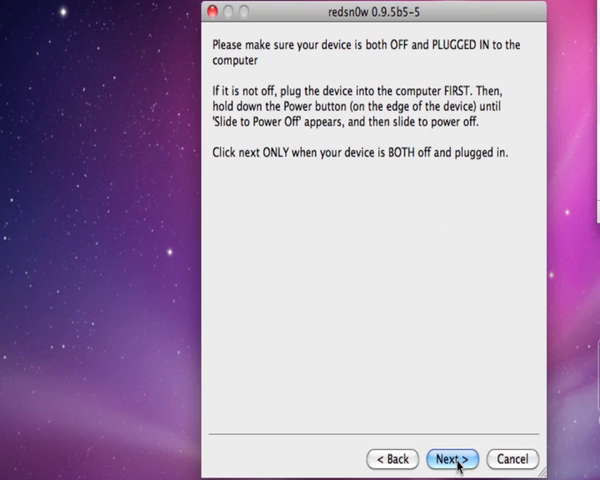
click(452, 460)
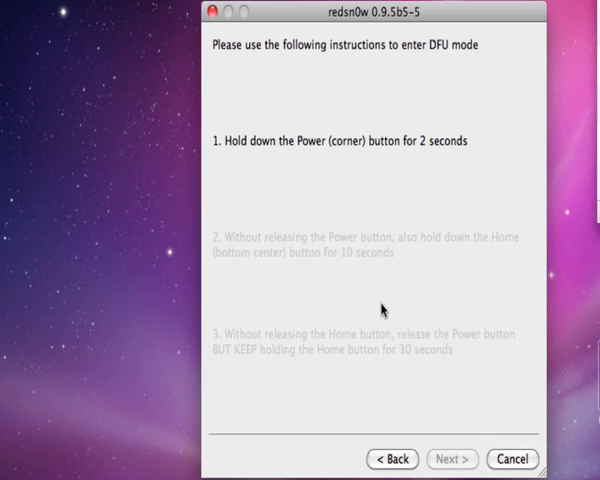